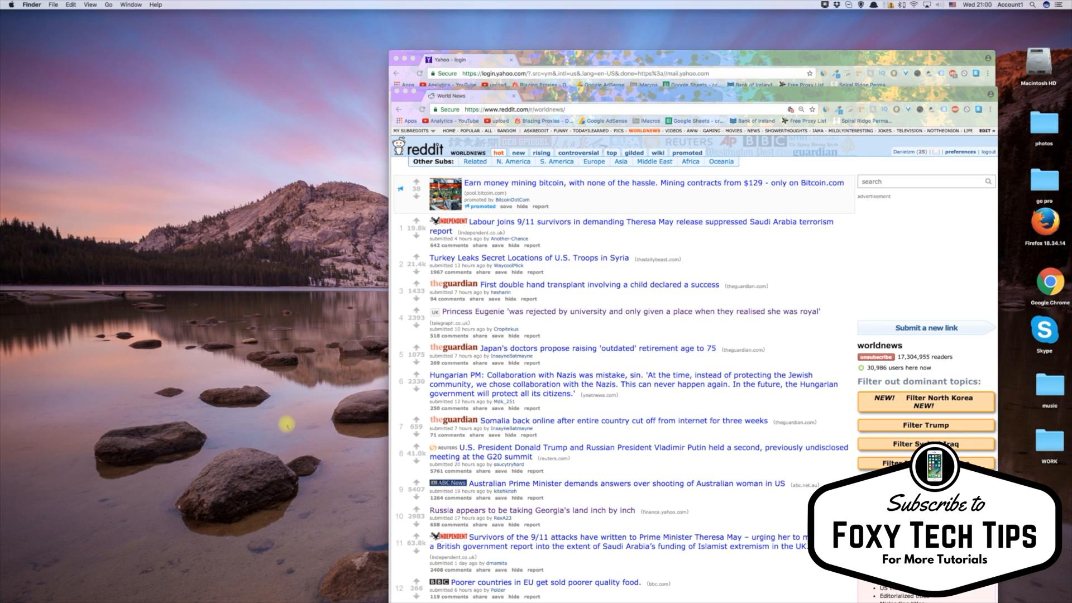
Step: Tile the Yahoo sign-in window beside Reddit and scroll the Reddit list further down
click(468, 58)
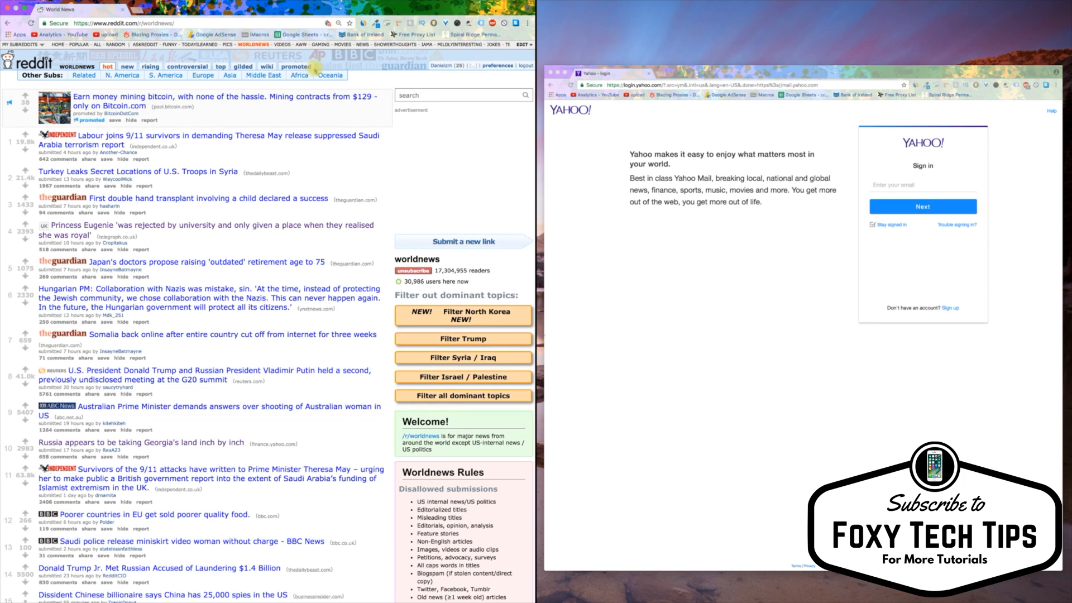
mouse_move(587, 128)
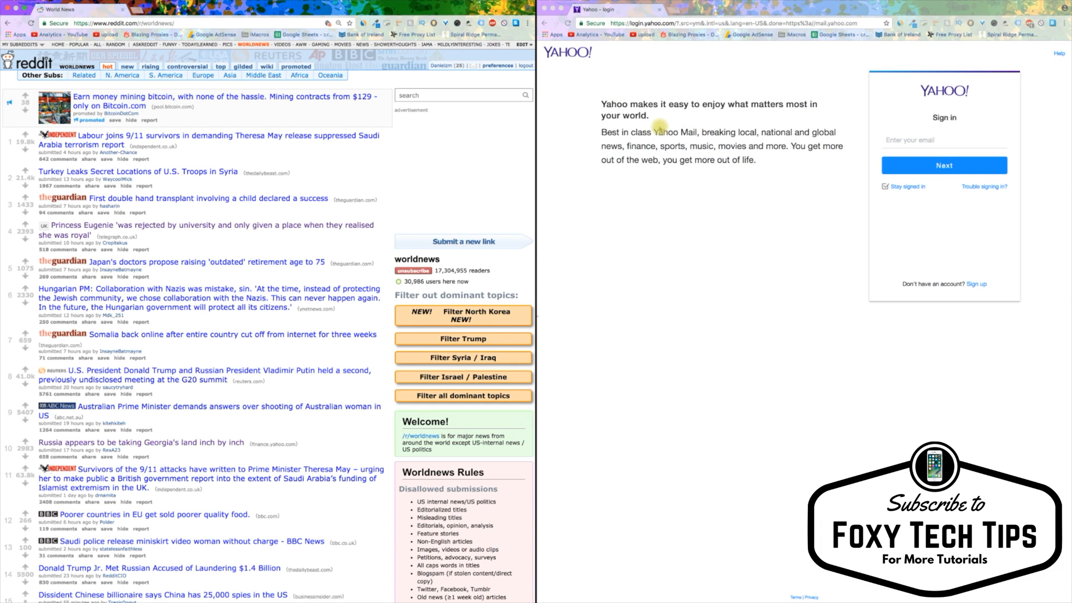
scroll(down, 3)
text(dfhaf)
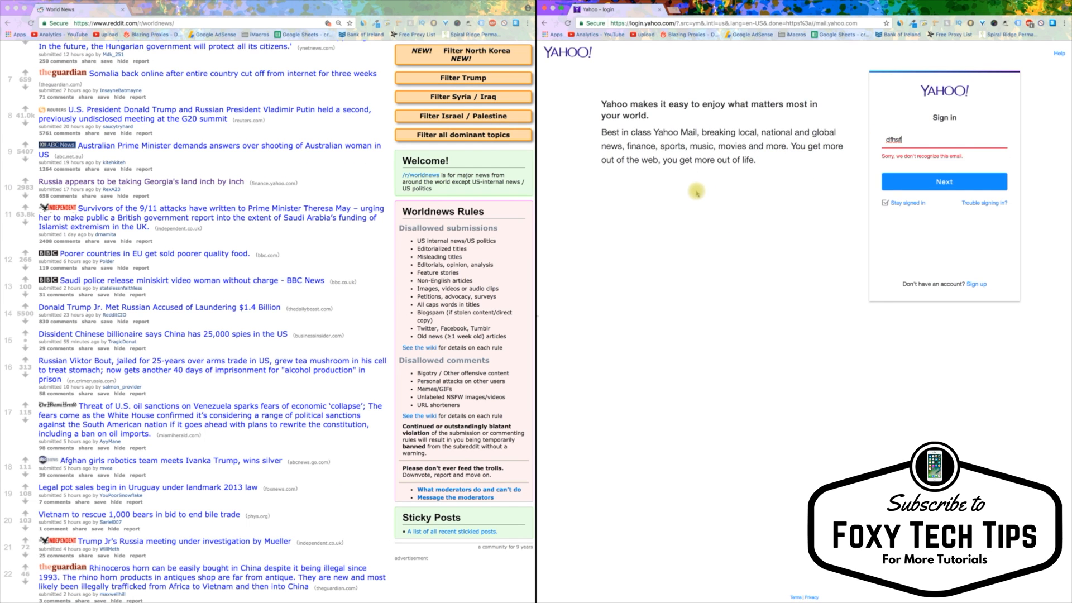
Step: Scroll Reddit and open the 'Legal pot sales begin in Uruguay' Fox News story
scroll(down, 3)
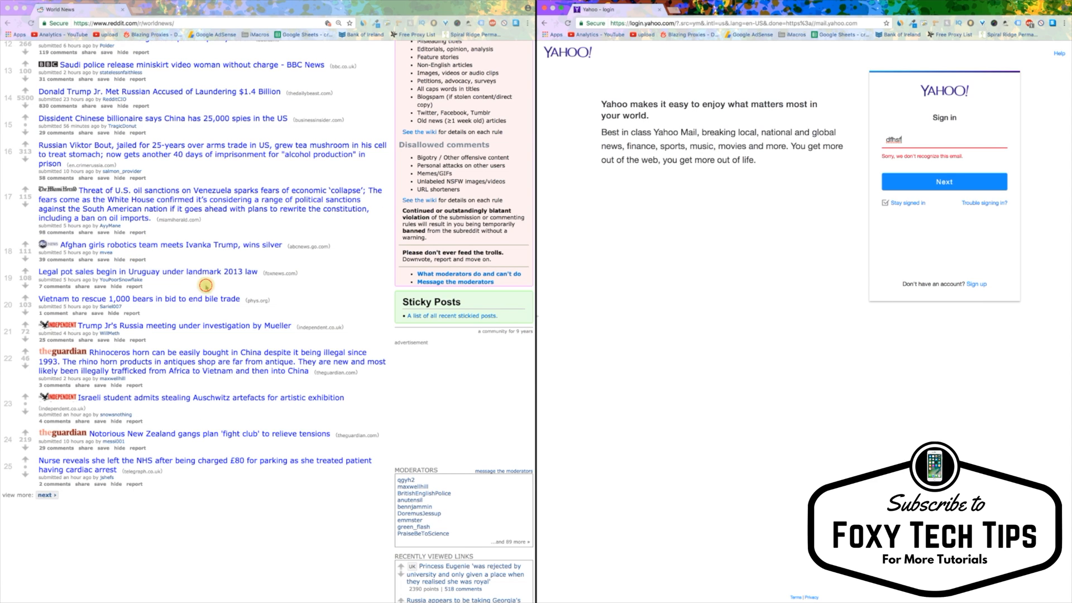
click(147, 271)
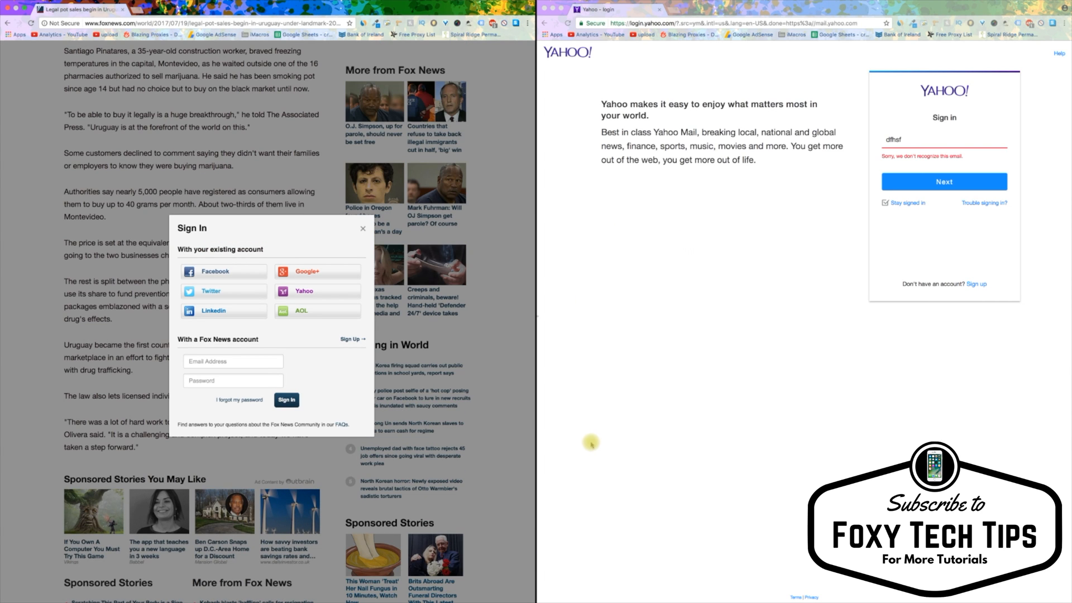
mouse_move(619, 477)
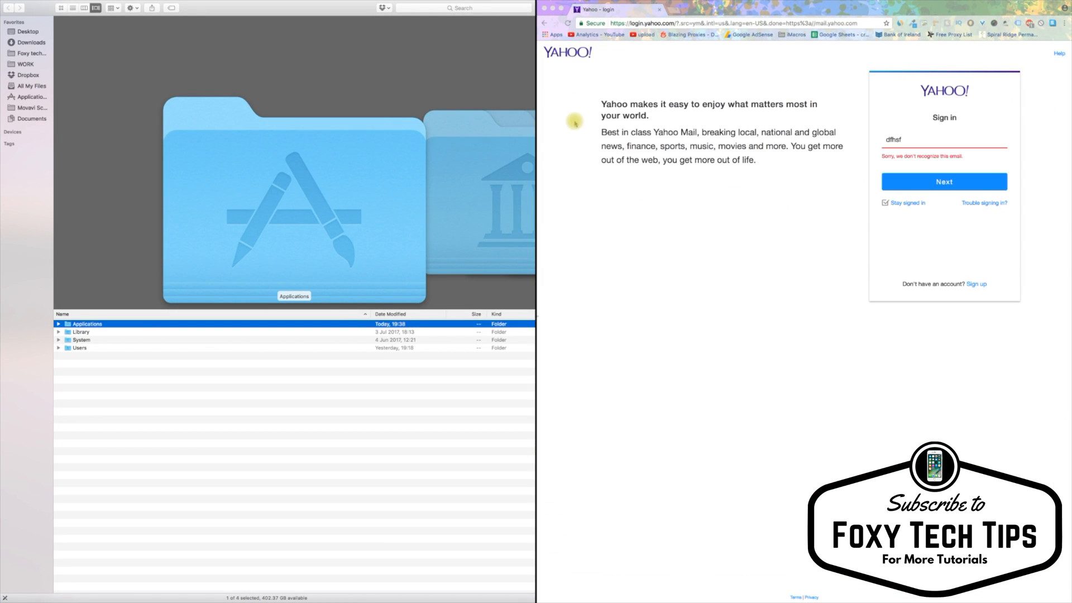
mouse_move(586, 411)
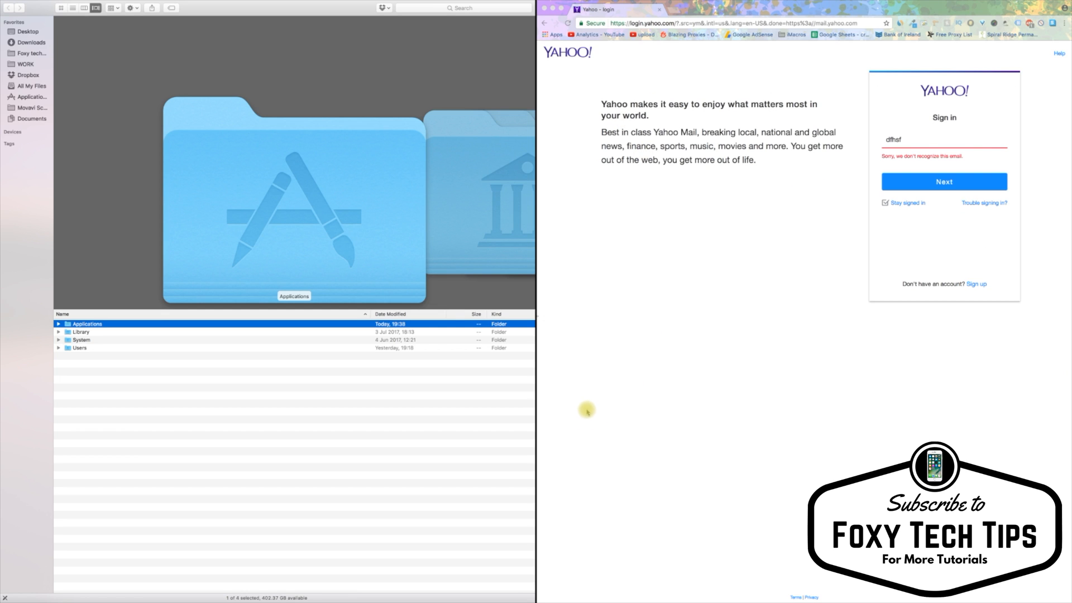